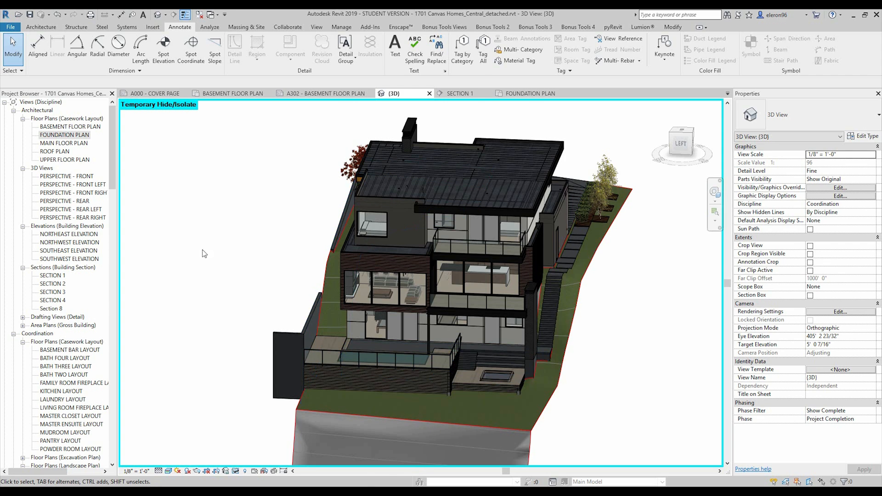
Step: Switch from the 3D view to the Foundation Plan view
click(529, 94)
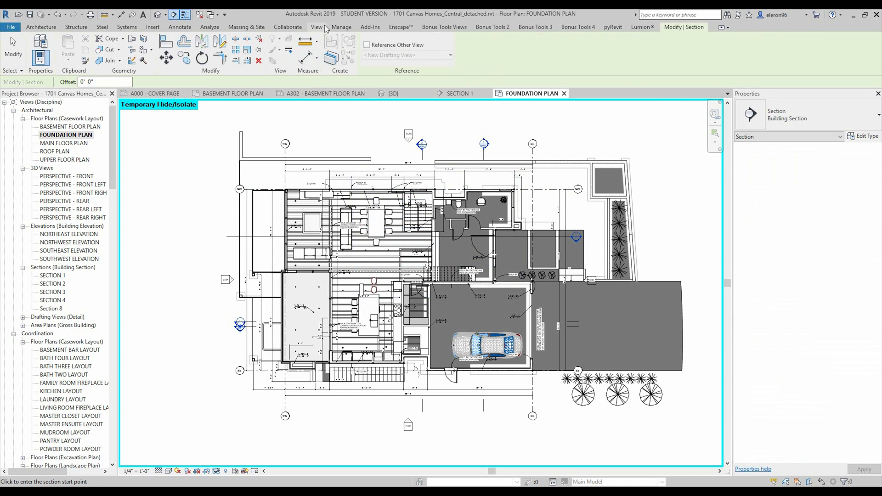
Step: Cut Section 9 across the plan with a shallow far clip and open its view
click(317, 26)
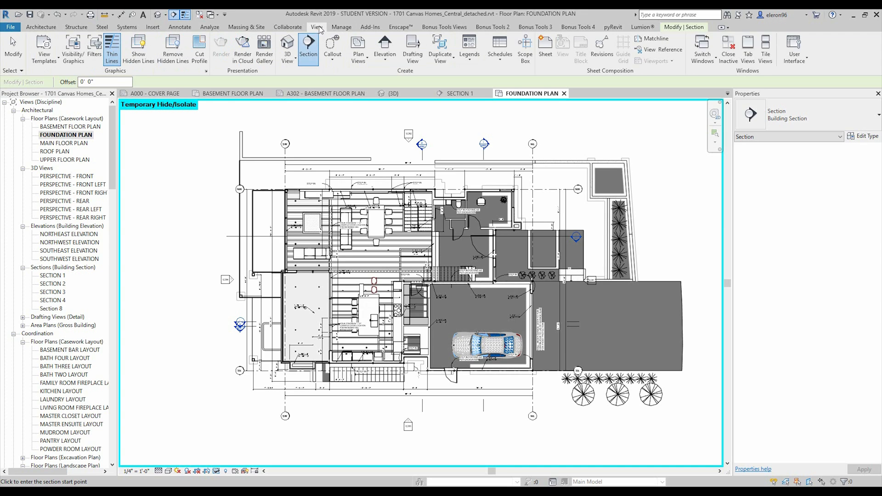
mouse_move(307, 48)
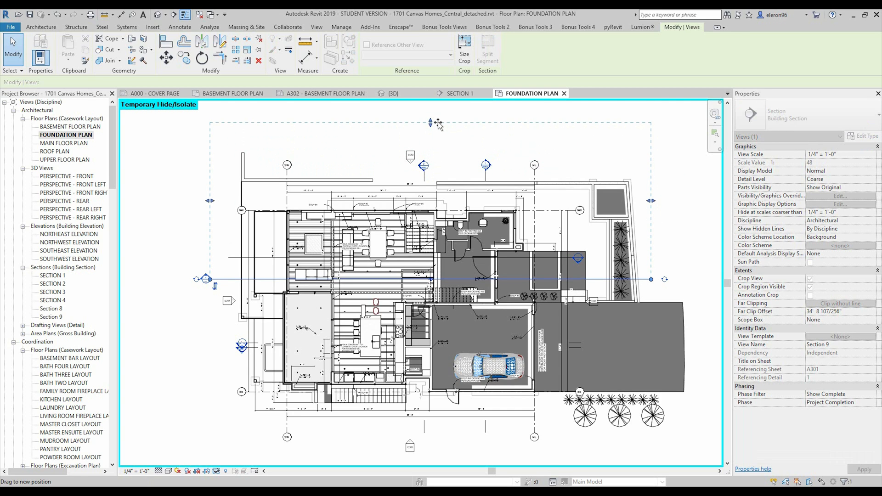
drag(433, 123, 431, 175)
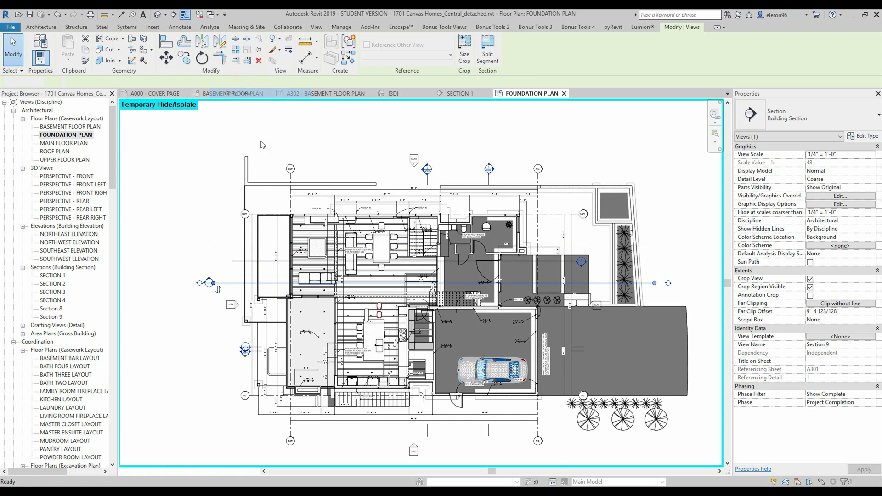
double_click(52, 317)
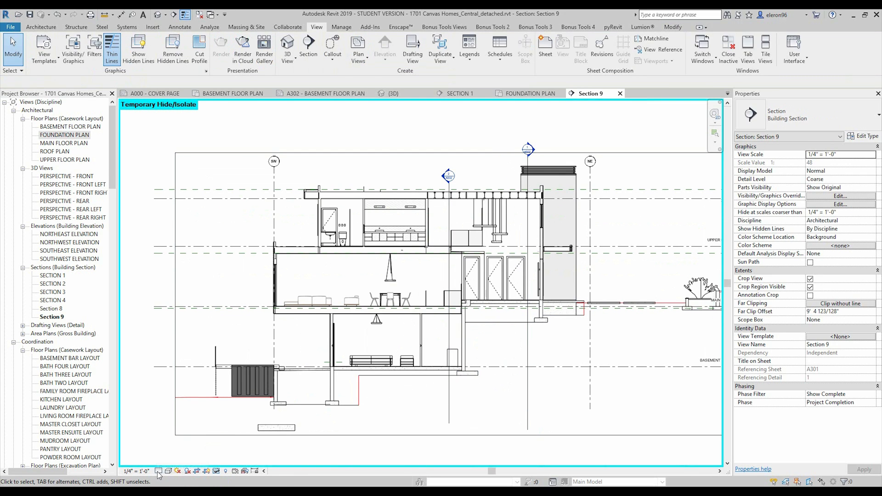
Step: Show Section 9 at Fine detail level, then check the type selector
click(167, 471)
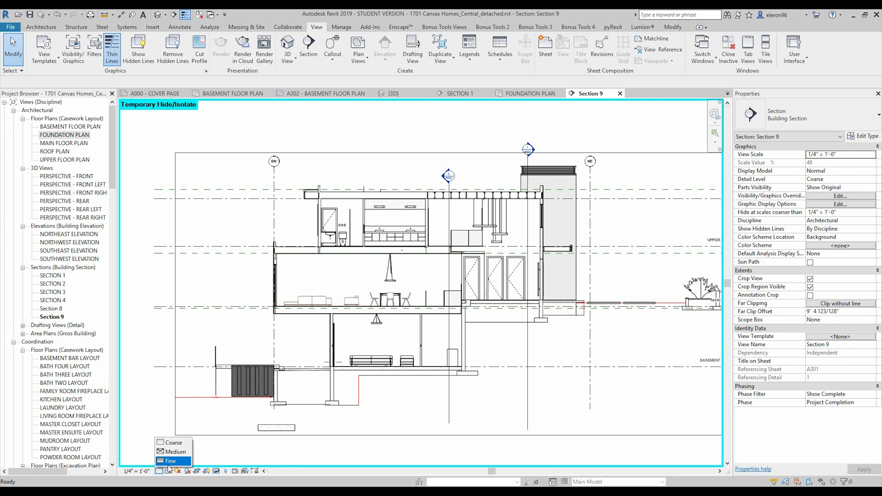
click(171, 460)
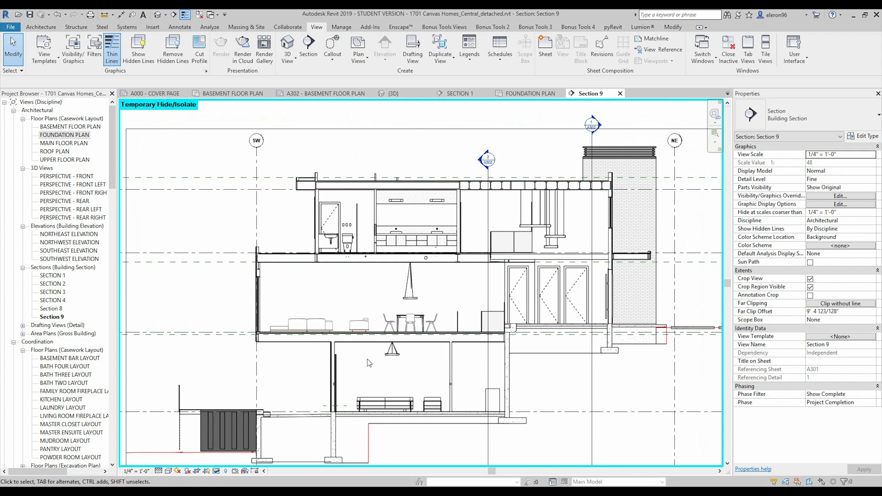
mouse_move(367, 361)
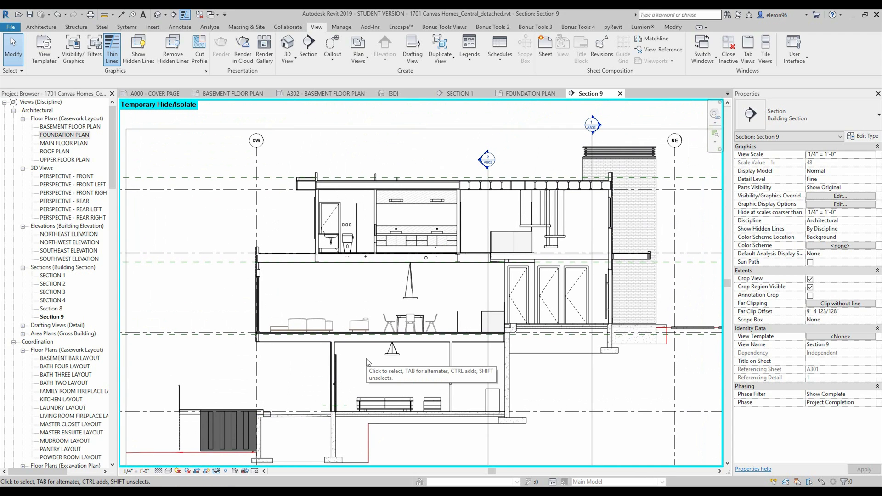
click(179, 27)
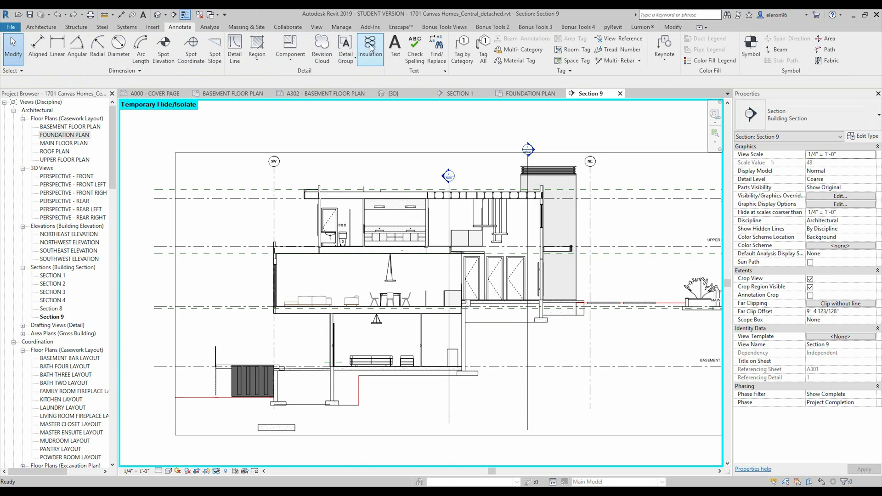
Step: Bring up the Annotate commands while Section 9 returns to Coarse detail
click(370, 45)
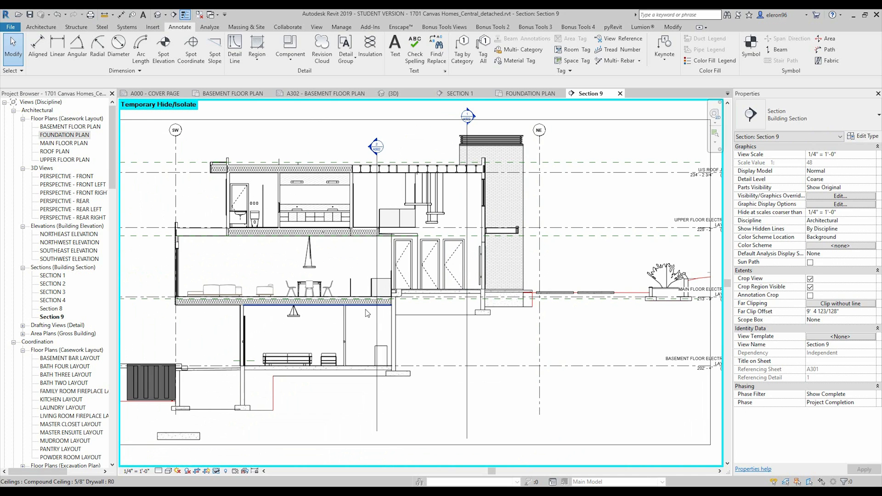
Step: Show Section 9 at Fine detail and turn on ambient shadows in Graphic Display Options
click(168, 471)
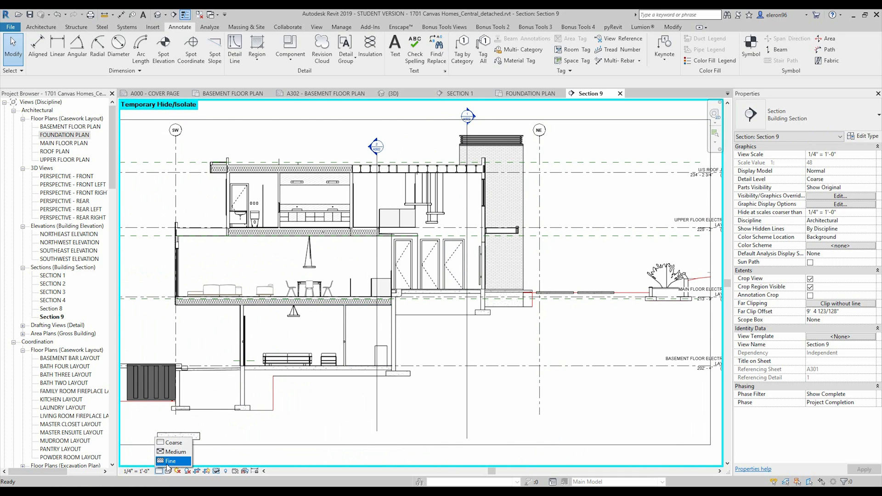
click(170, 460)
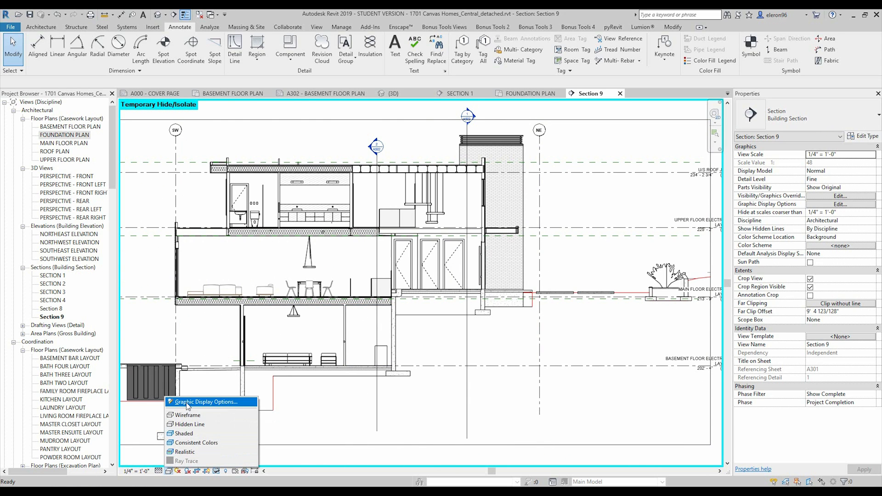
click(208, 402)
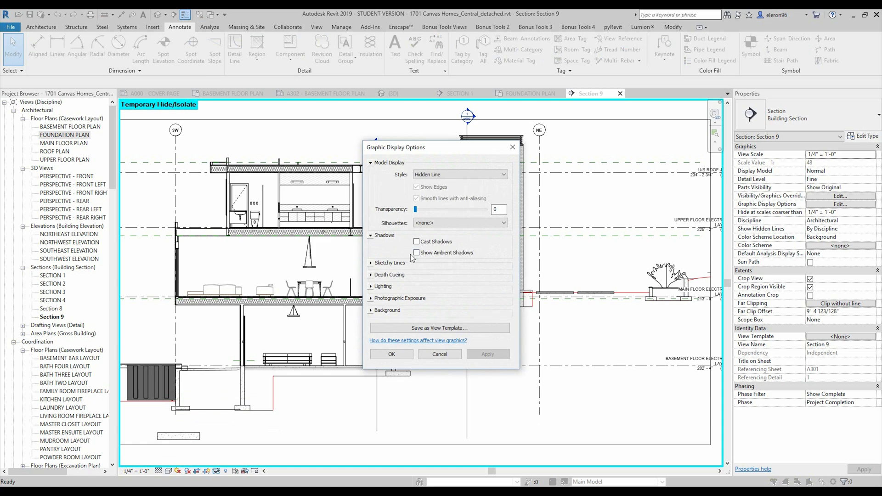
click(416, 251)
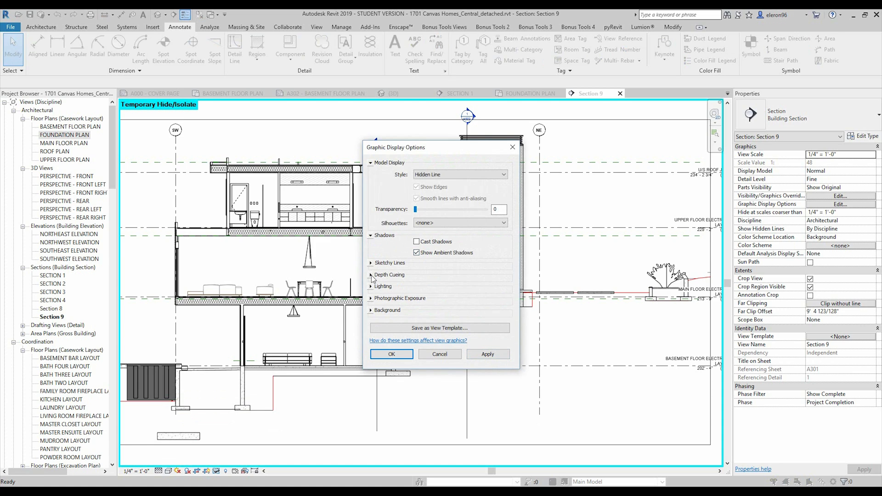
click(389, 274)
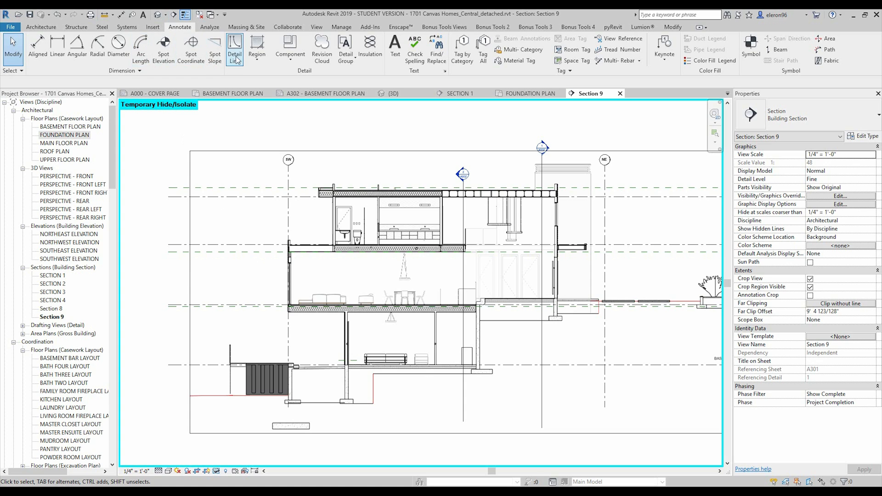
Step: Sketch a filled region under the basement, set it to Earth type and adjust its foreground fill pattern
click(256, 47)
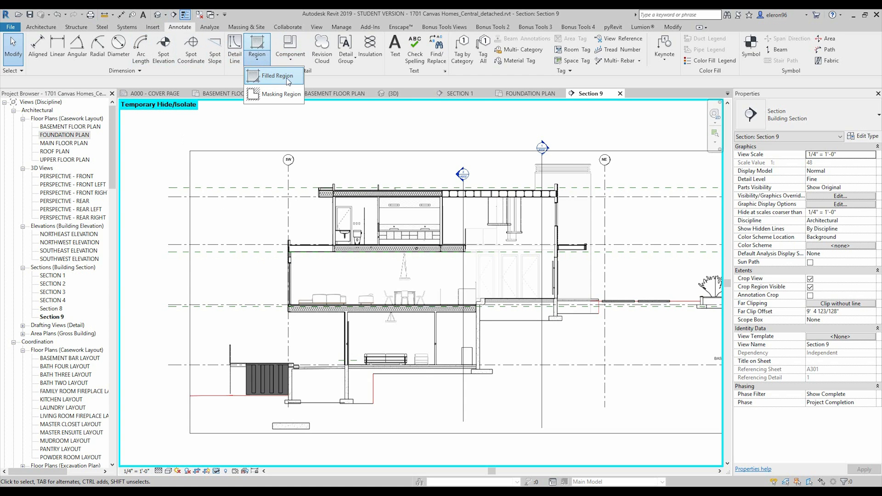
click(277, 75)
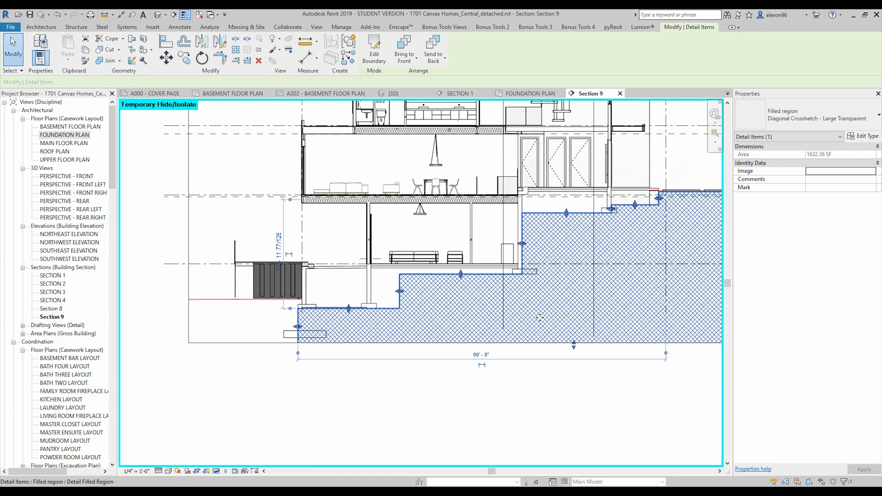
click(180, 27)
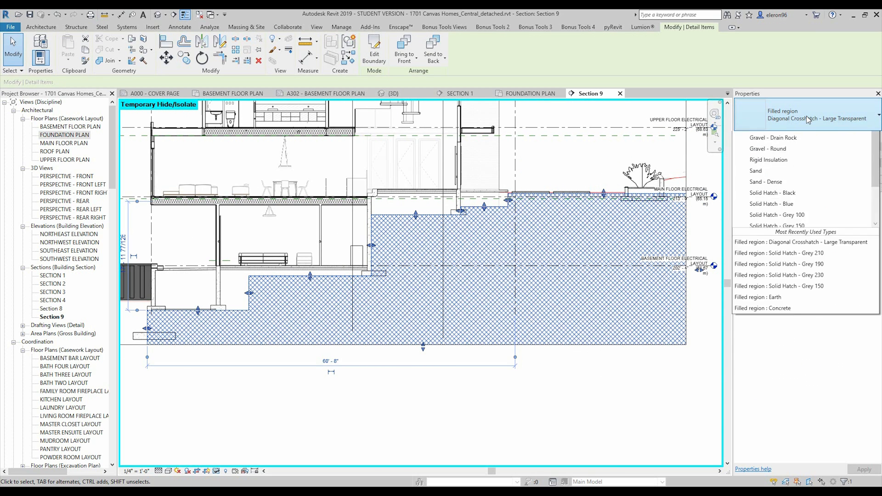
click(766, 297)
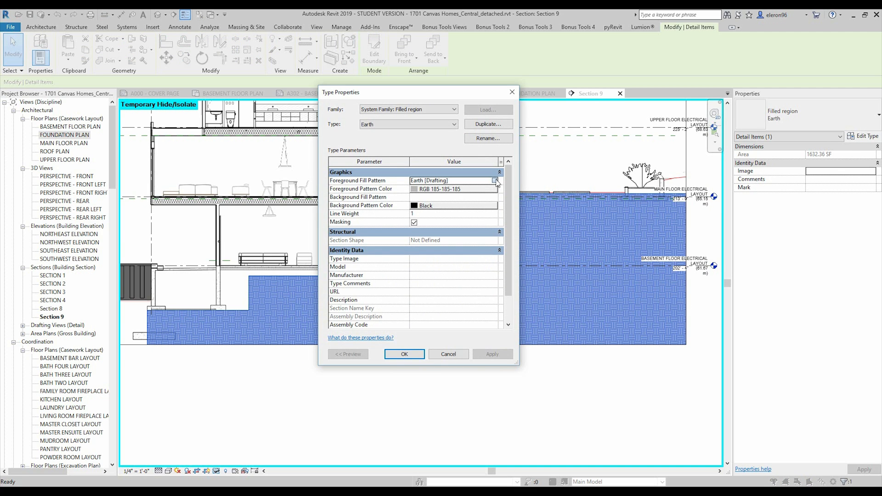
click(495, 181)
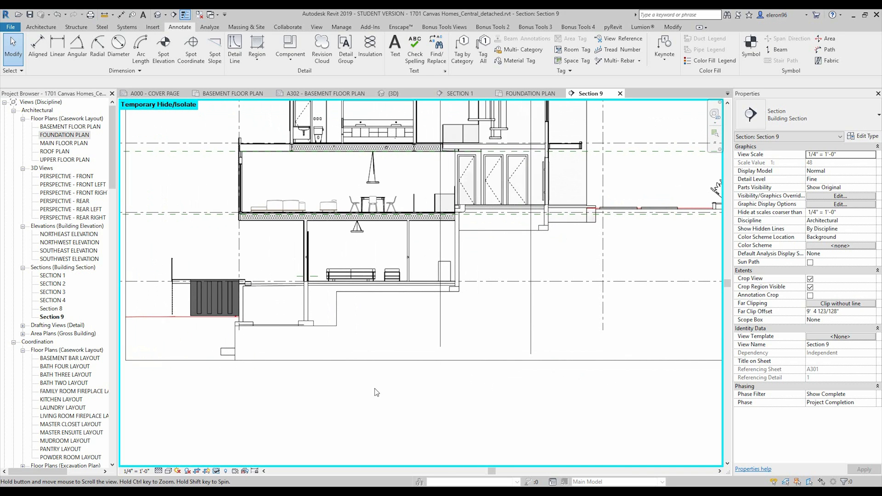
Step: Inspect the footing and basement slab in Section 9, then bring up the annotation tools
right_click(224, 351)
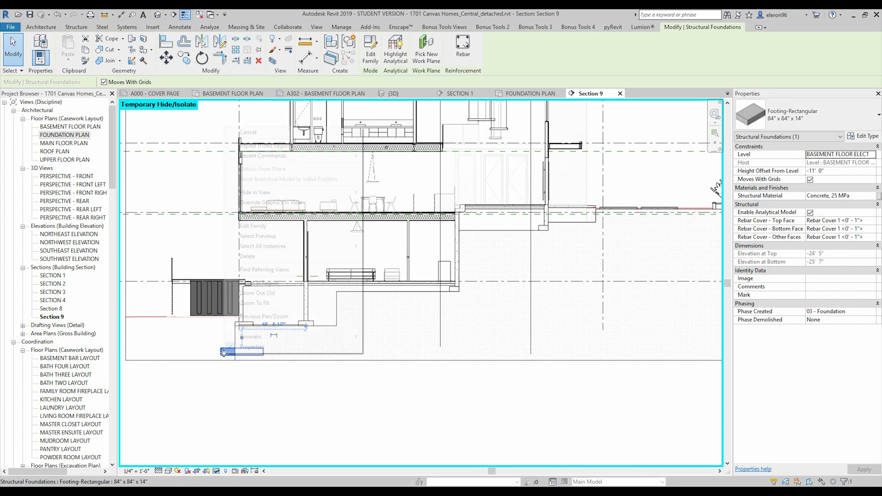
mouse_move(254, 192)
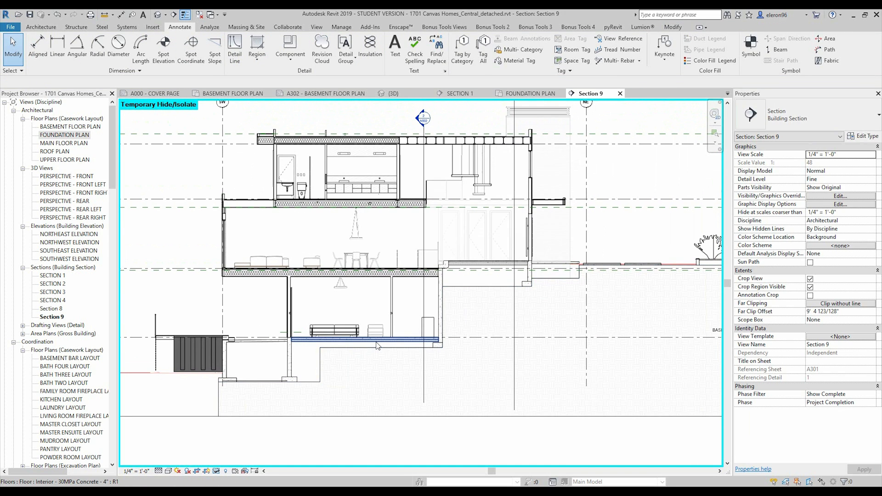
click(272, 239)
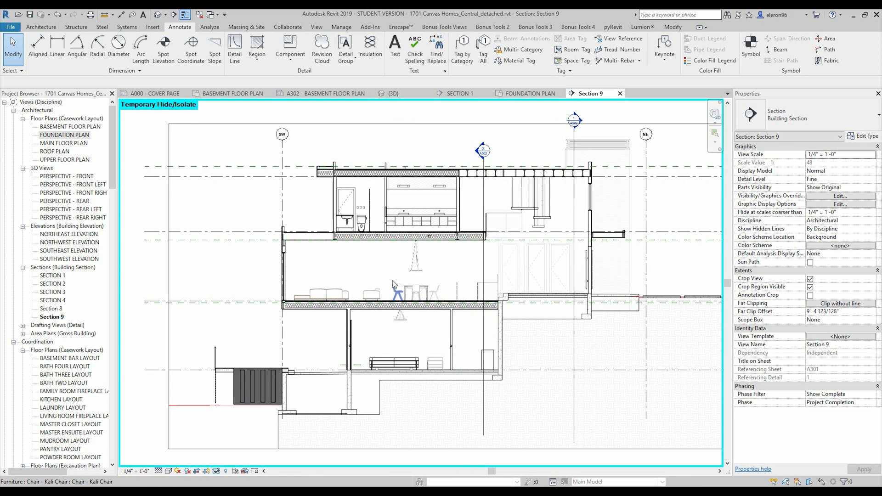
click(342, 220)
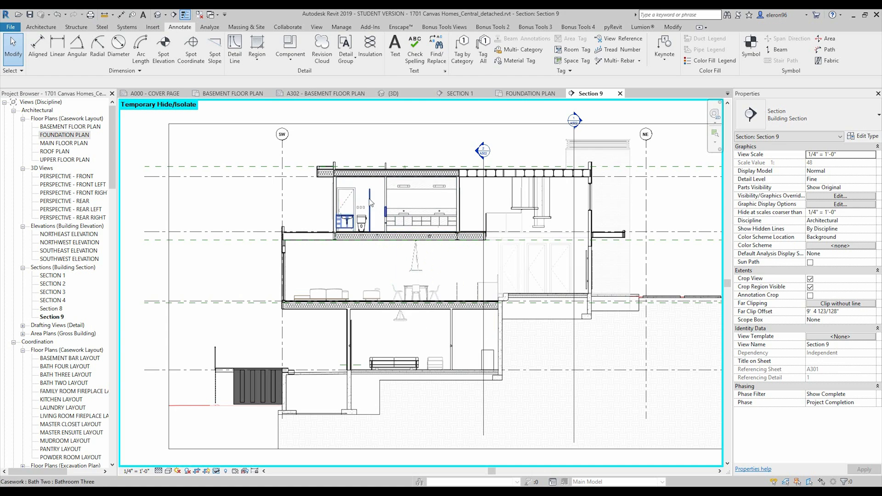
Step: Place room tags in Section 9 for Family Room, Dining Room, Foyer and Recreational Room
click(40, 27)
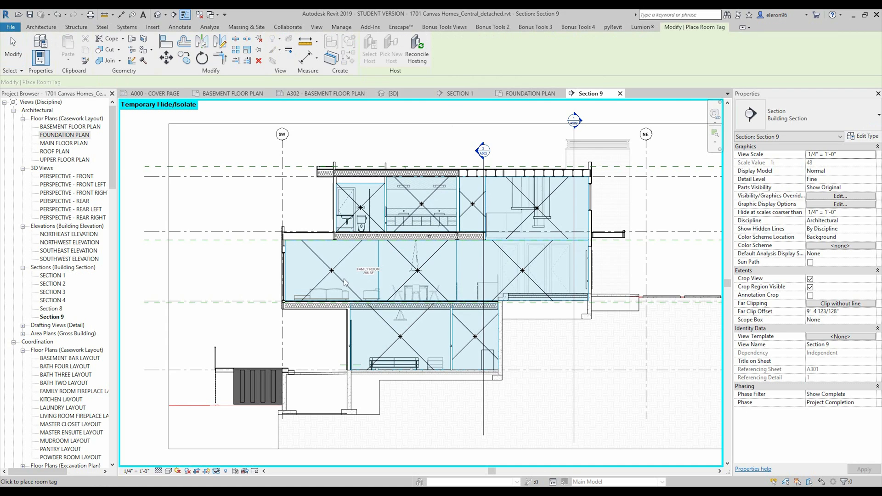
click(529, 252)
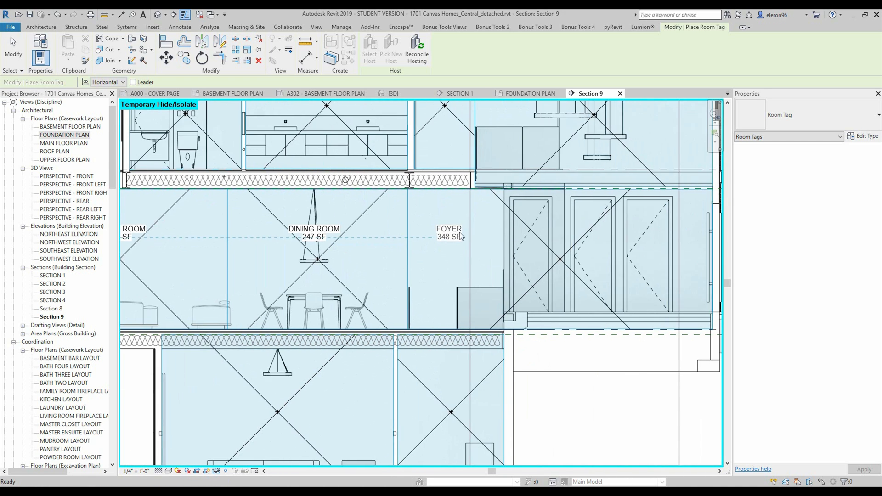
click(554, 233)
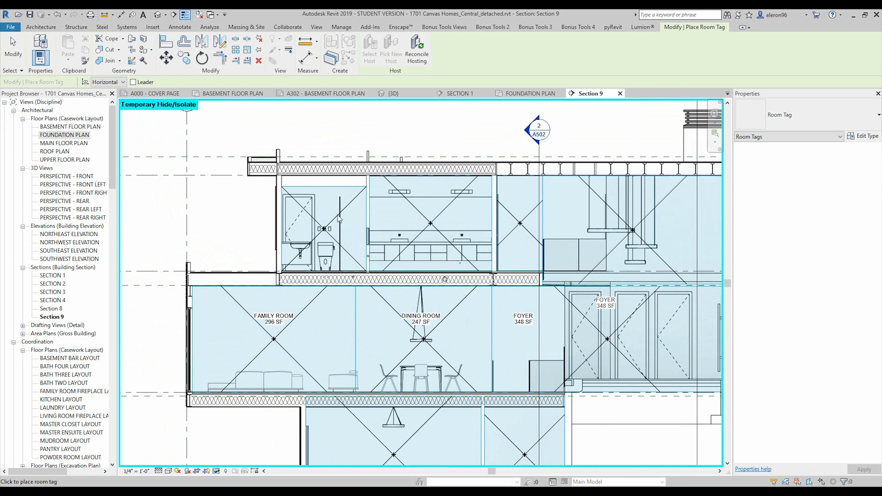
click(328, 211)
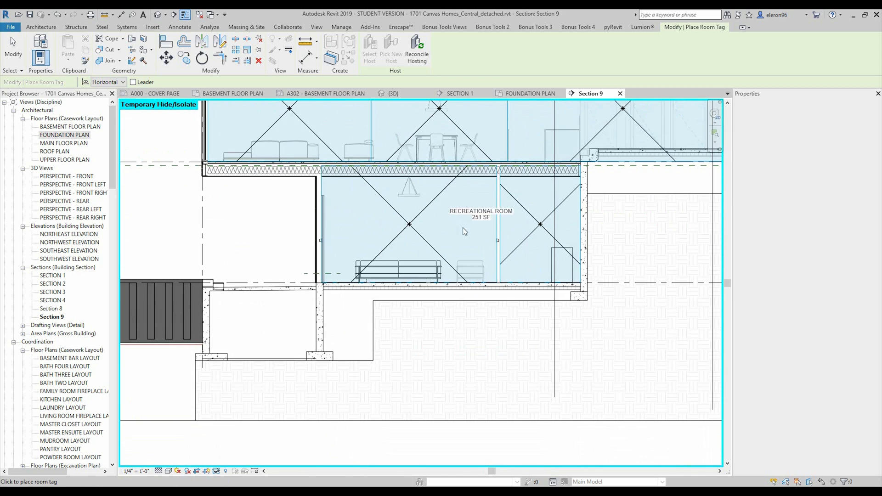
click(539, 219)
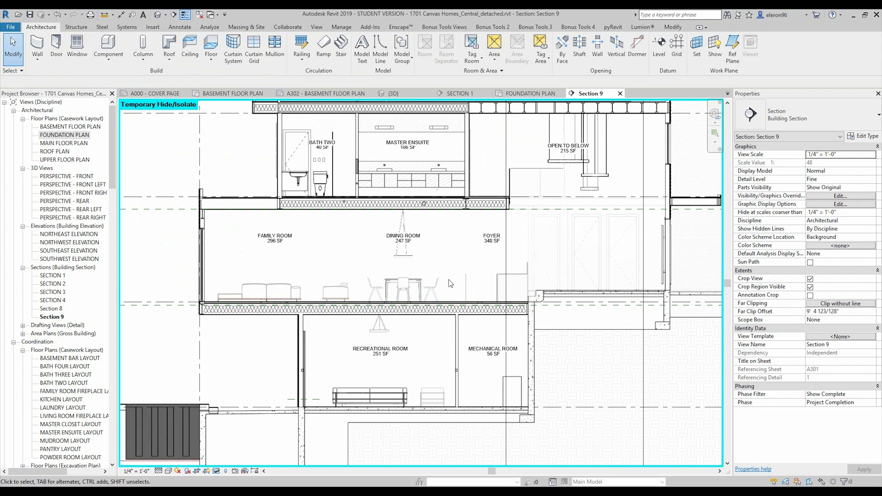
drag(451, 283, 454, 357)
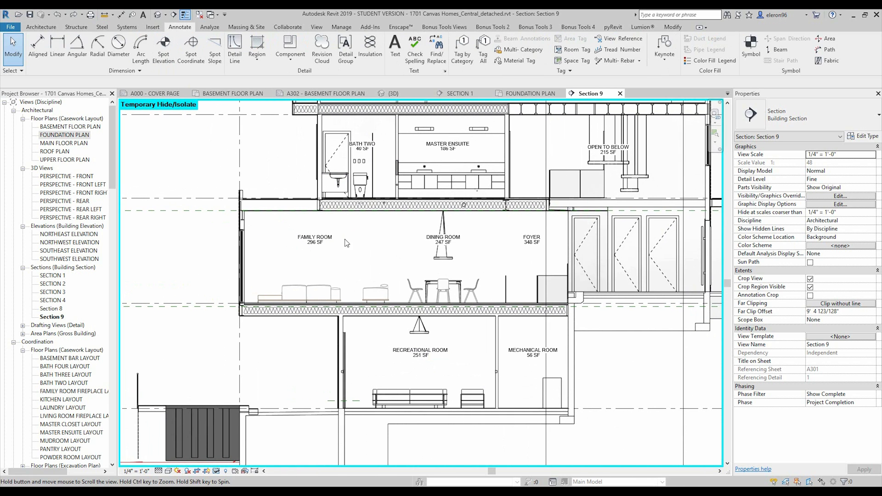
Step: Add a POOL text note near the pool wall with a right-side arc leader pointing at the pool
click(394, 48)
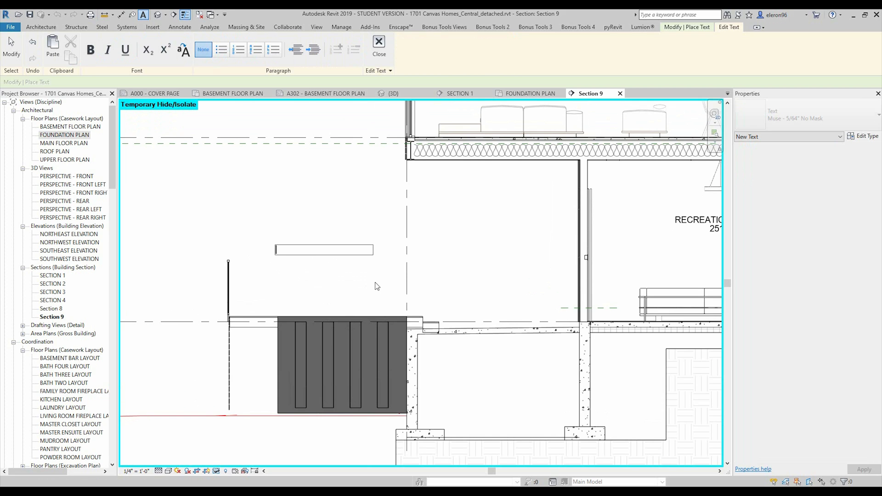
text(POOLL)
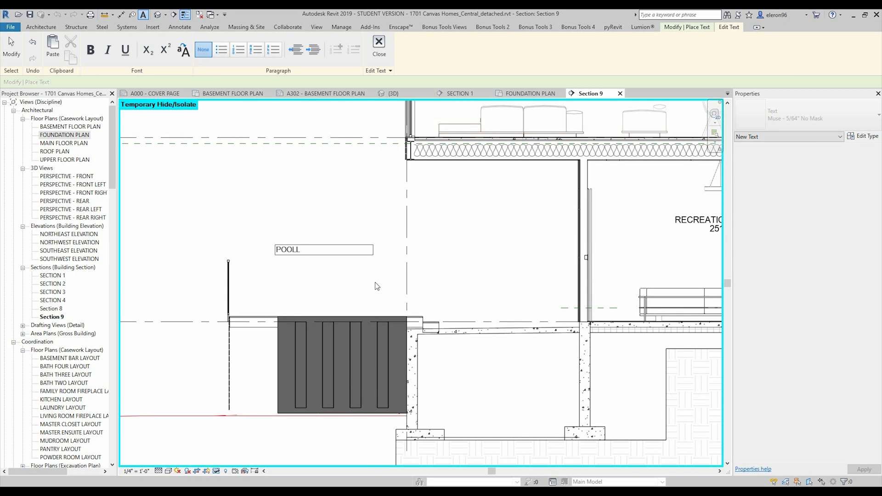
key(Backspace)
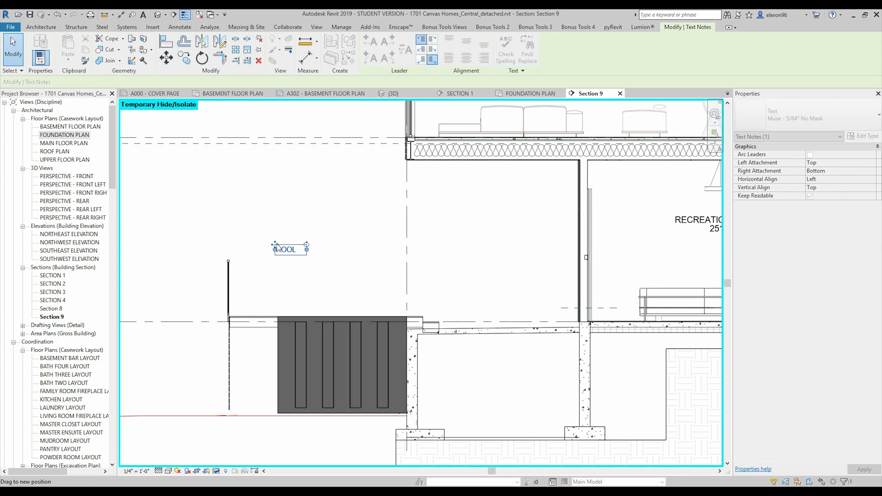
drag(289, 249, 255, 277)
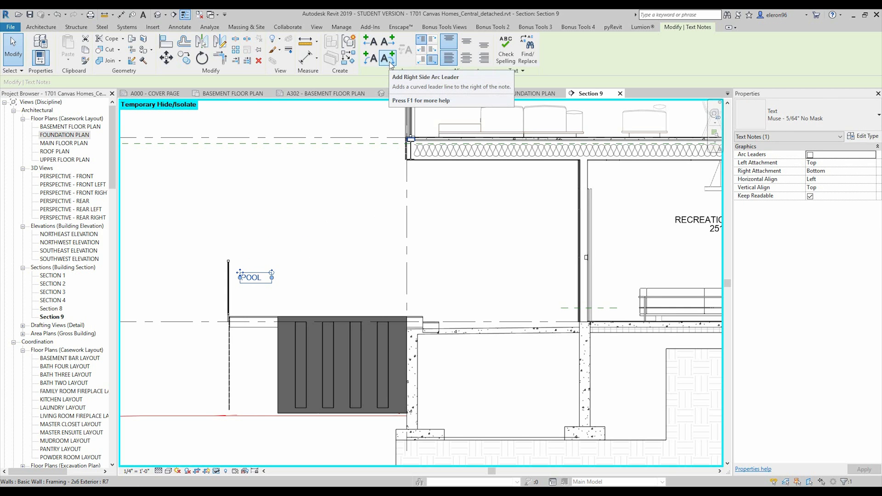
click(386, 58)
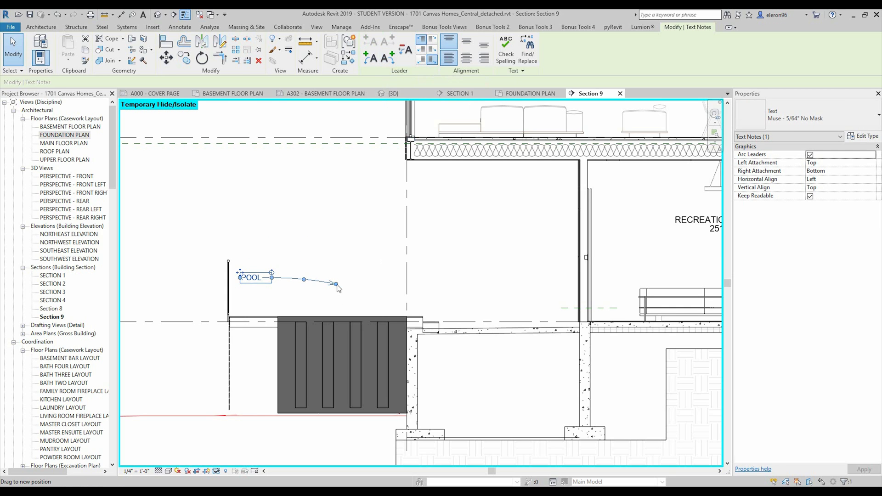
drag(334, 283, 310, 313)
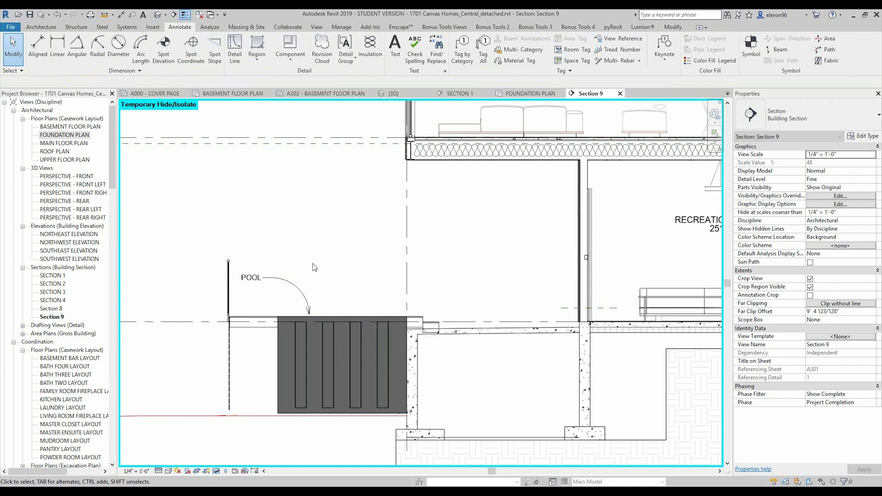
mouse_move(313, 237)
text(H)
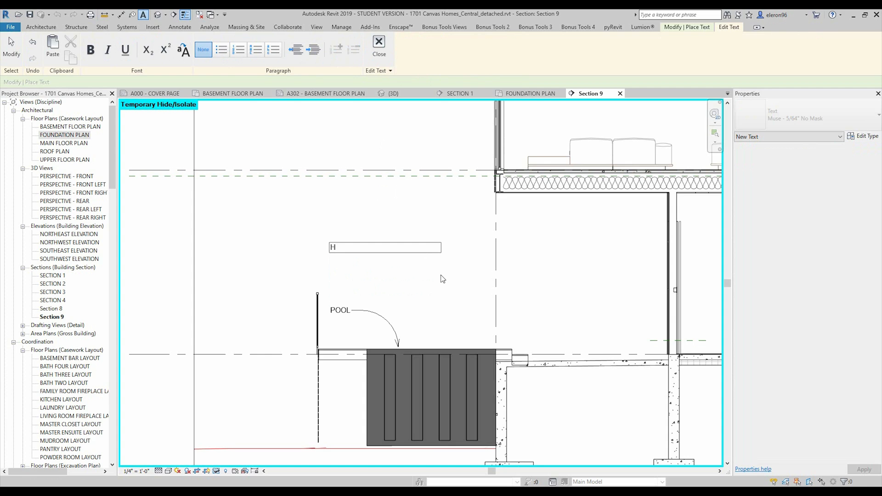
Step: Type the note text 'Hand rail to engineer detail', correcting a misspelling along the way
text(and rail to engee)
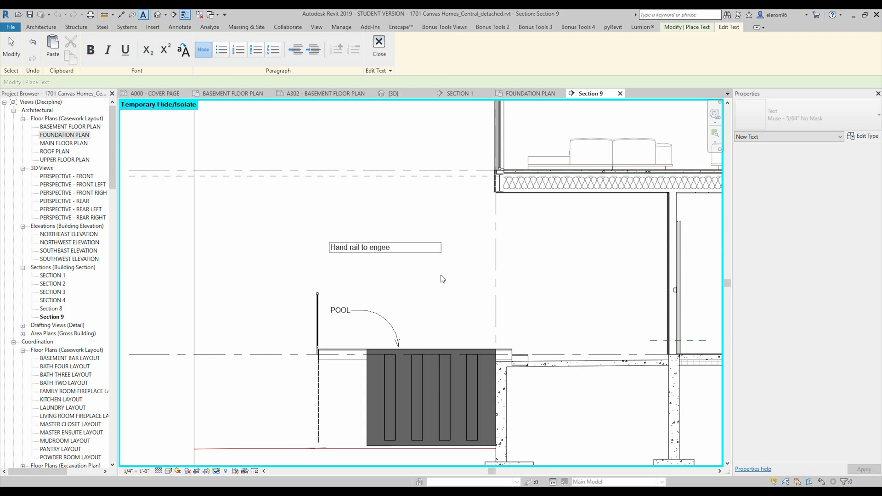
key(BackSpace)
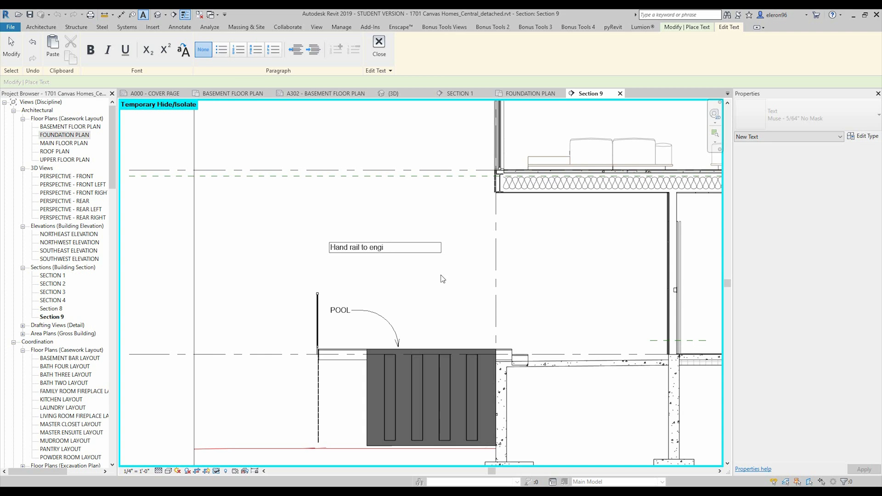
text(neer)
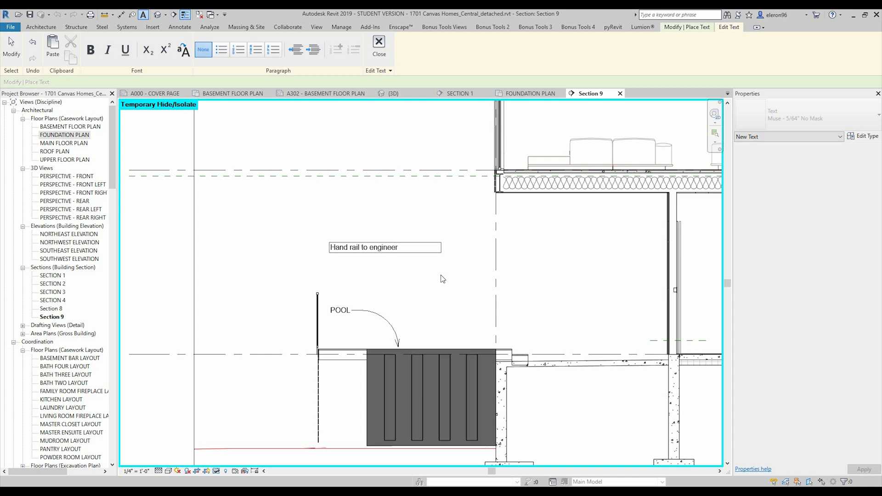
text(detail)
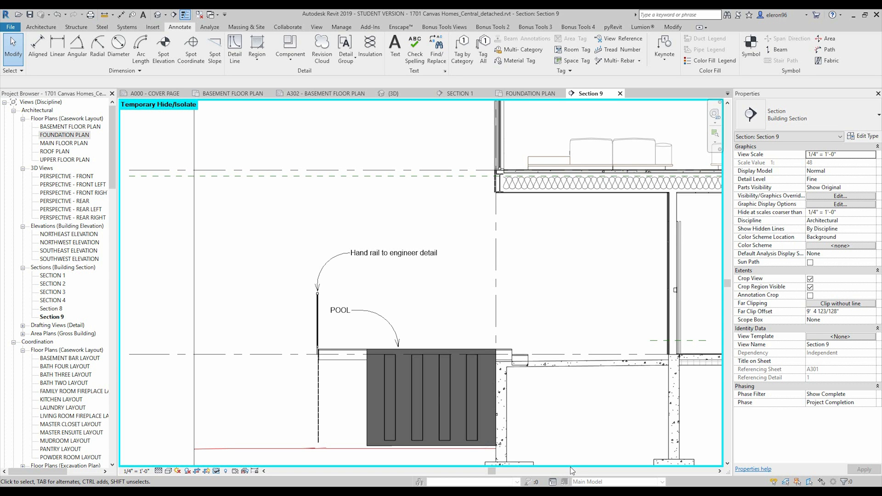
mouse_move(591, 271)
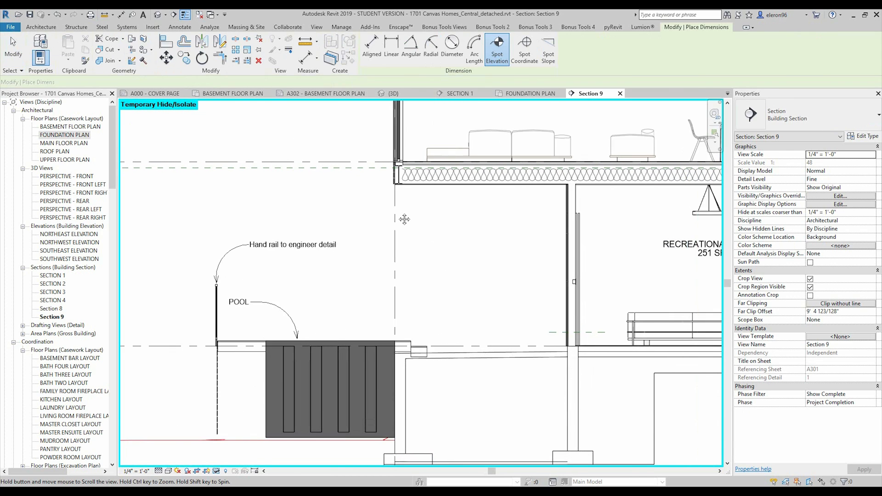
Step: Place spot elevation markers on the floor edges at the left exterior wall near Bath Two
click(496, 49)
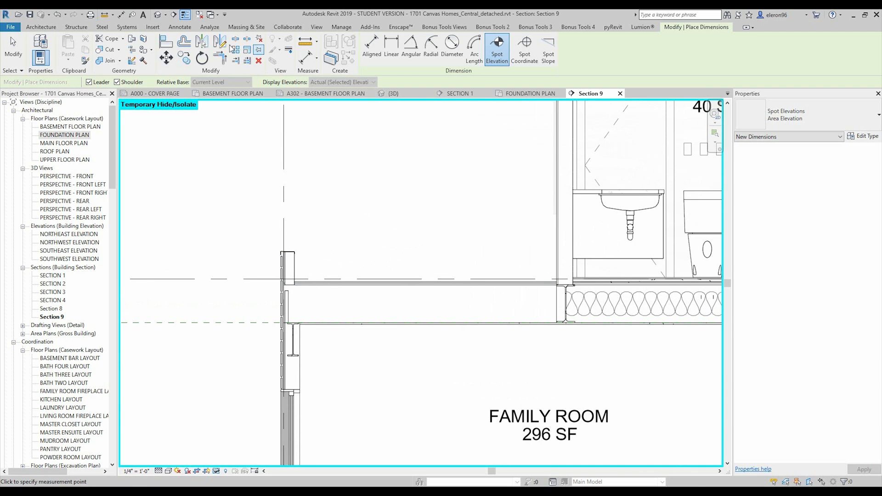
click(179, 26)
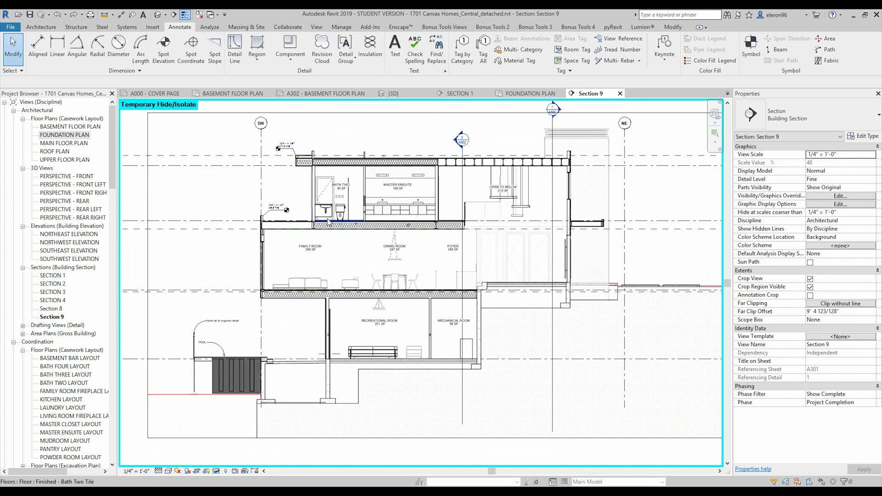
mouse_move(327, 224)
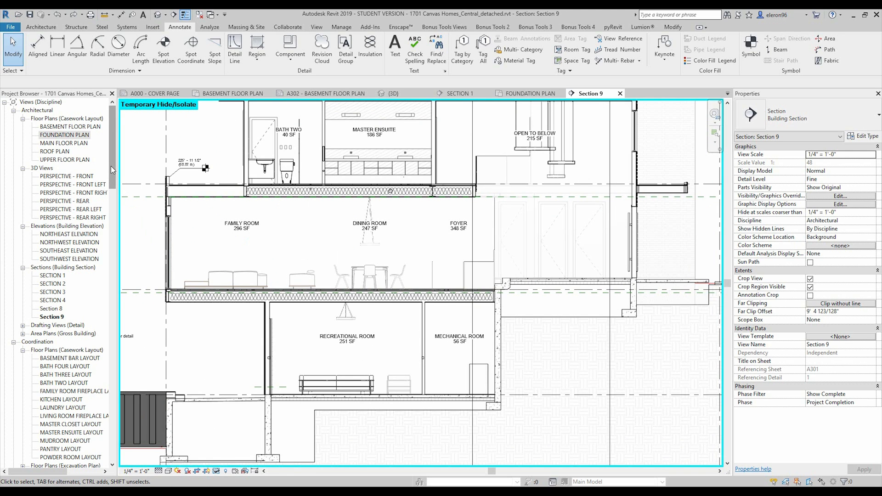
Step: Create a new sheet ID28 from the Project Browser using the Titleblock - Typical : Typical View
scroll(down, 3)
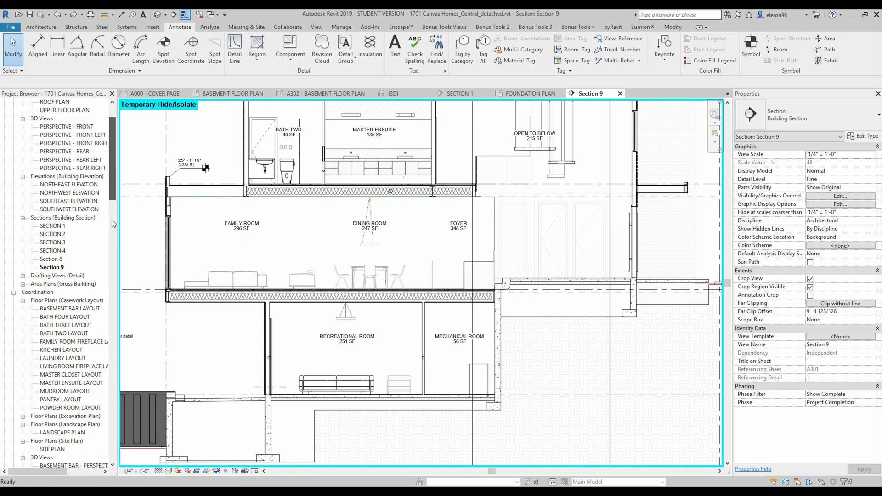
scroll(down, 3)
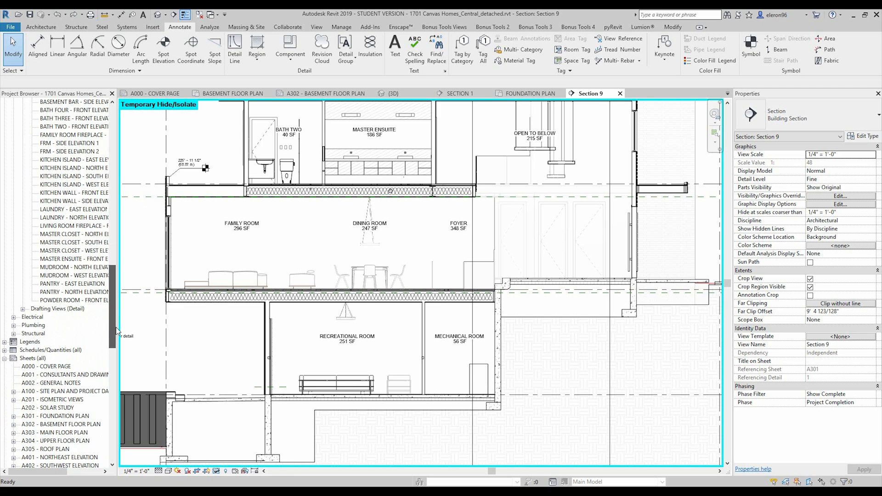
right_click(33, 358)
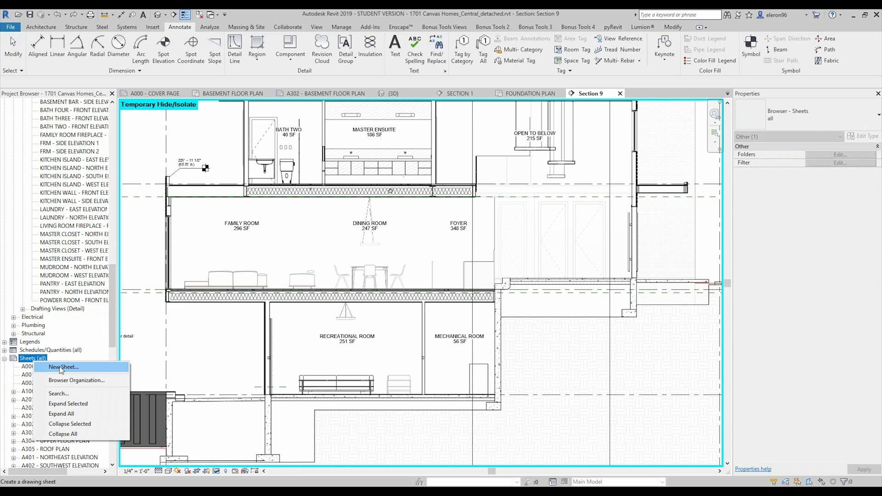
click(64, 367)
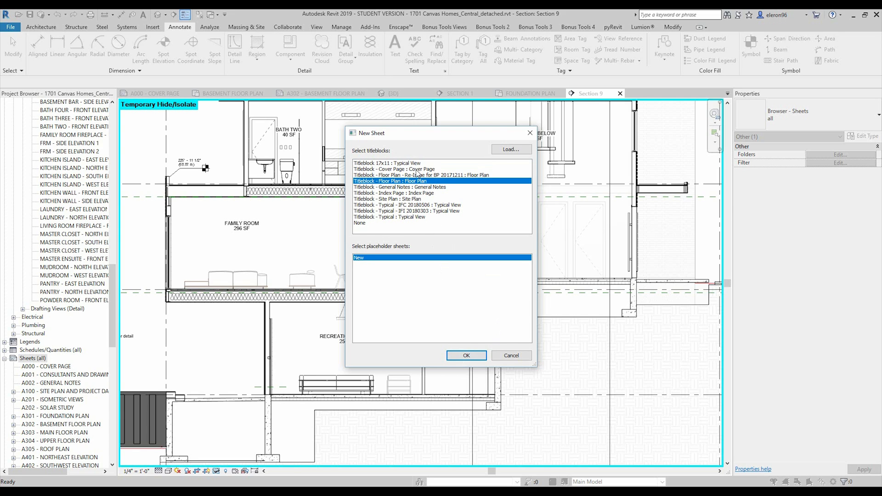
click(389, 217)
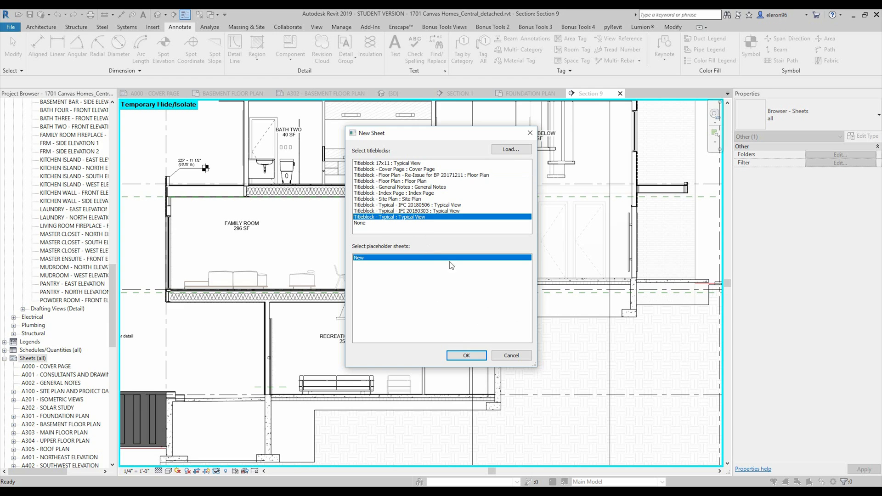
click(465, 354)
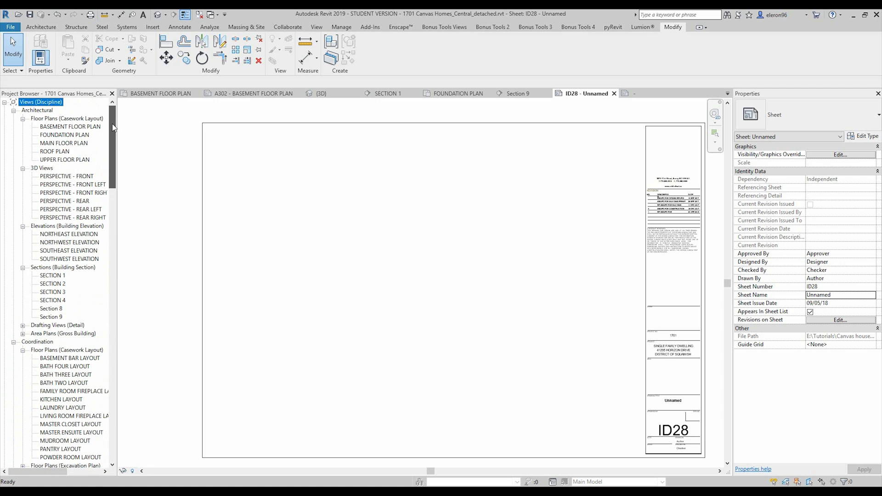
Step: Place Section 9 from the Project Browser as a viewport on sheet ID28
click(50, 292)
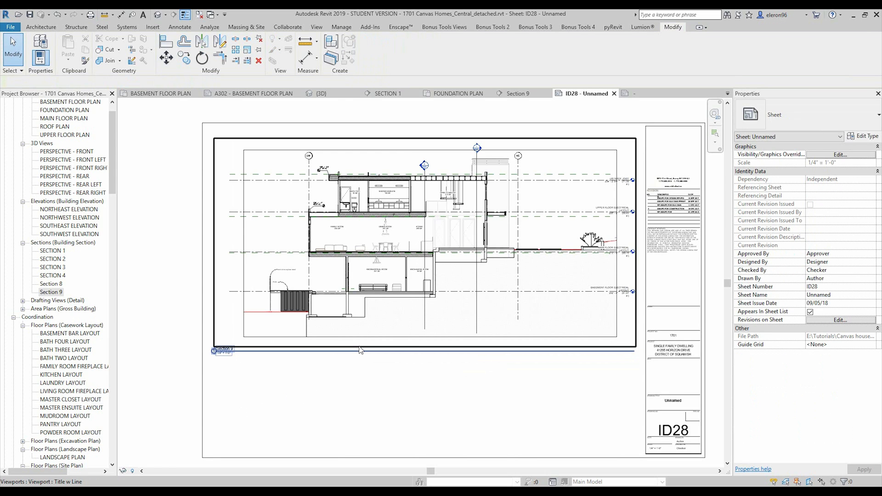
mouse_move(360, 349)
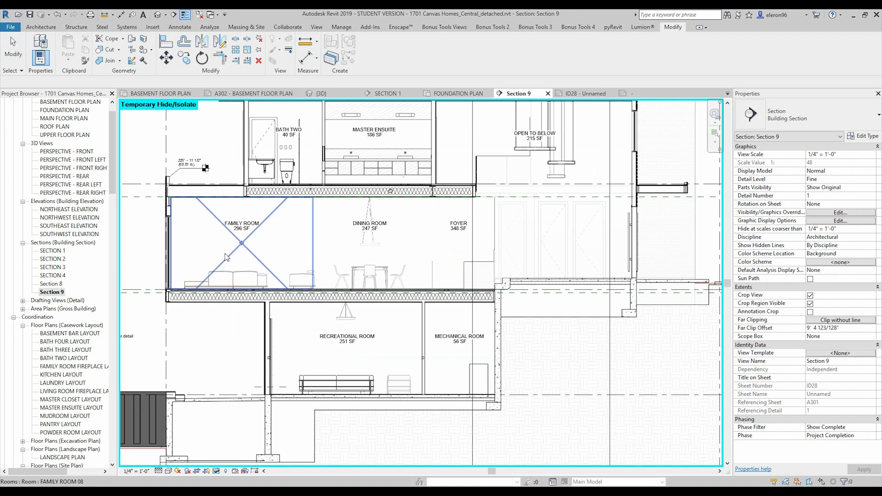
Step: Draw a rectangular callout around the roof joist edge in Section 9 and open Section 9 - Callout 1
scroll(down, 3)
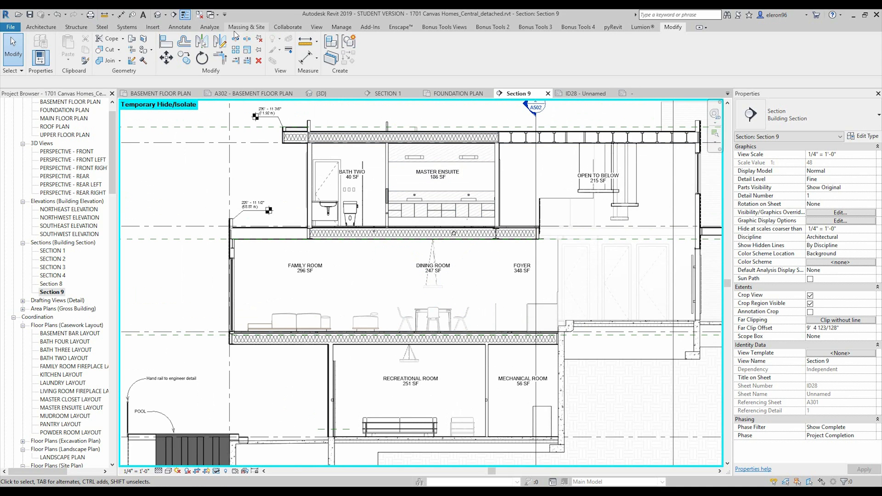
click(179, 26)
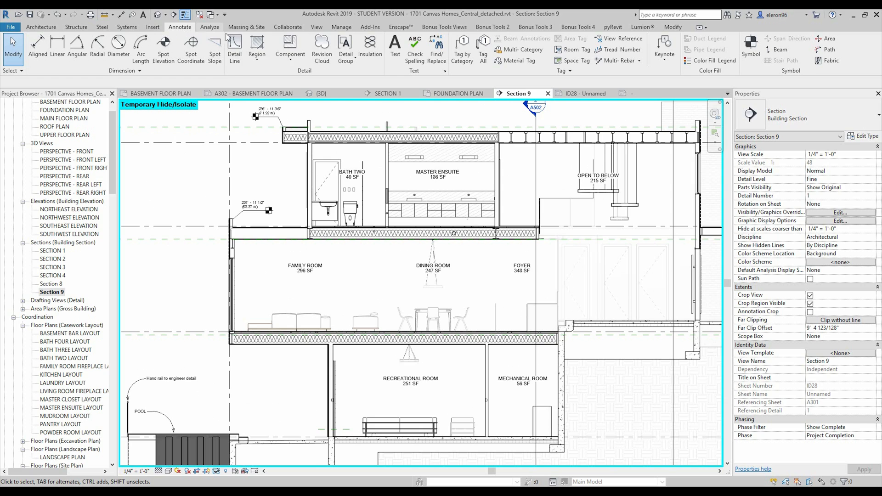
click(316, 27)
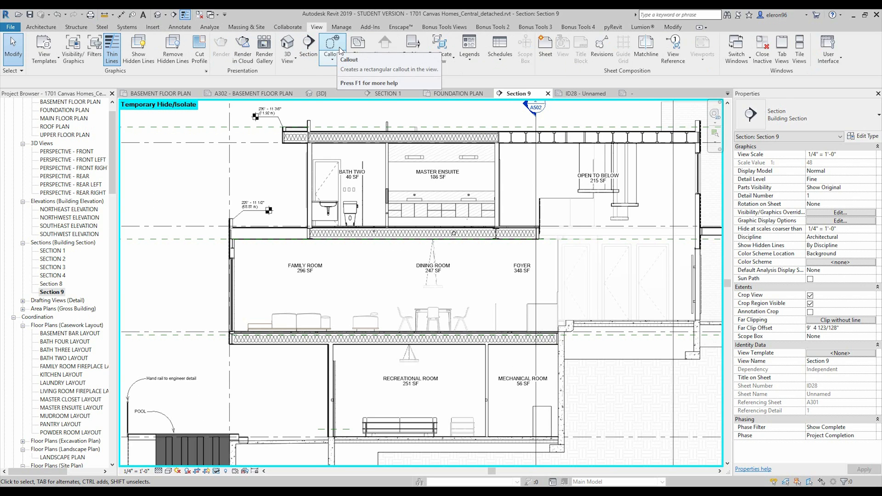
click(333, 45)
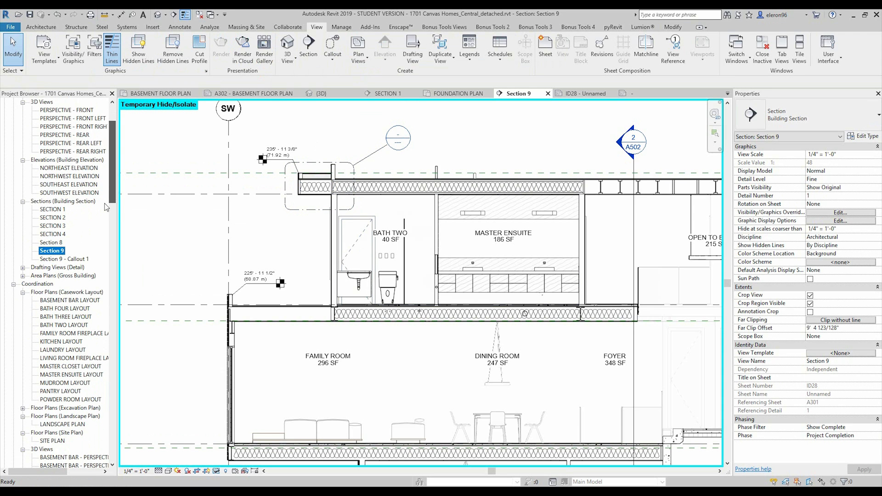
click(63, 259)
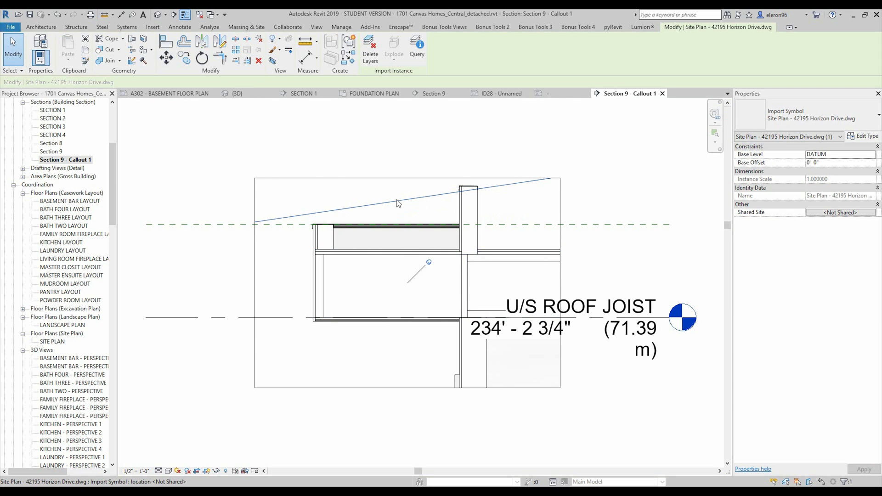
mouse_move(394, 202)
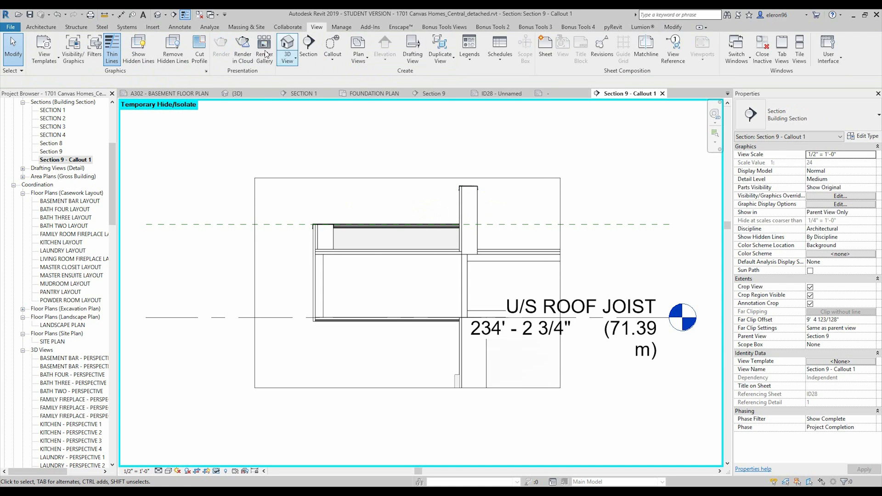
Step: Draw batt insulation between the joists and dimension the detail 21 1/2", 1 3/8", 6" and 2 5/8"
click(179, 26)
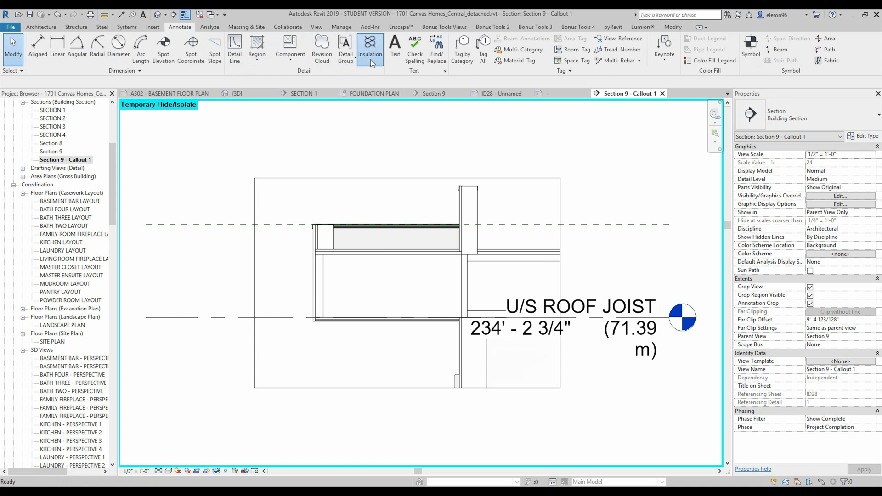
click(371, 44)
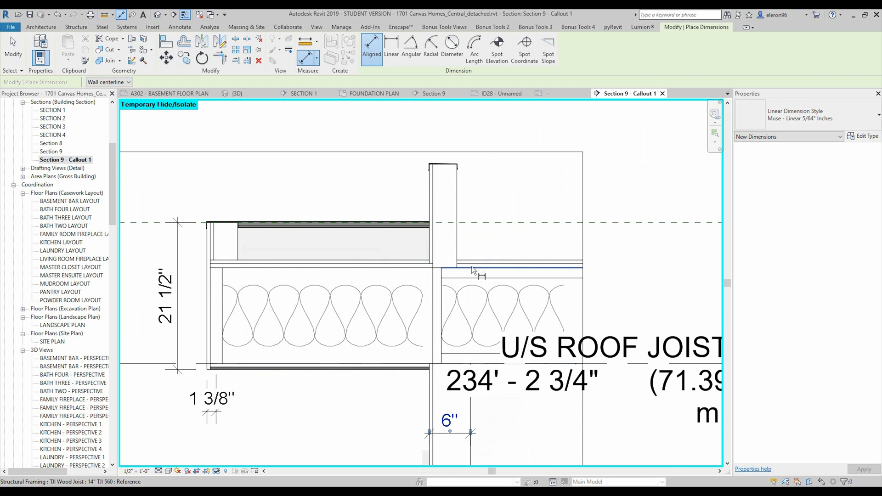
click(481, 275)
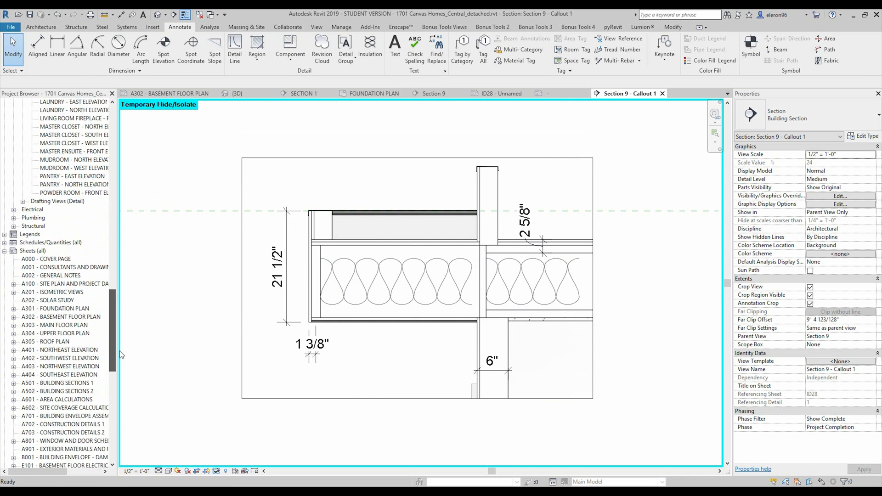
Step: Add Section 9 - Callout 1 to sheet ID28 below Section 9 and set its view scale to 3/8" = 1'-0"
scroll(down, 3)
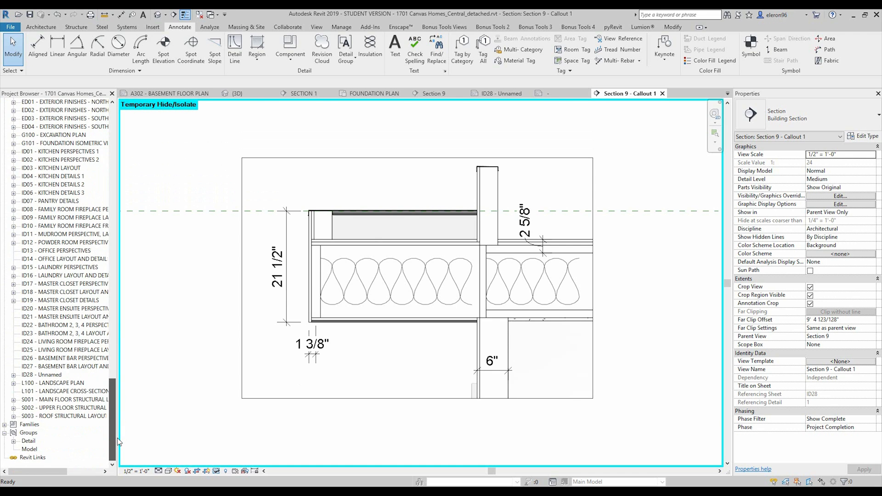
click(497, 93)
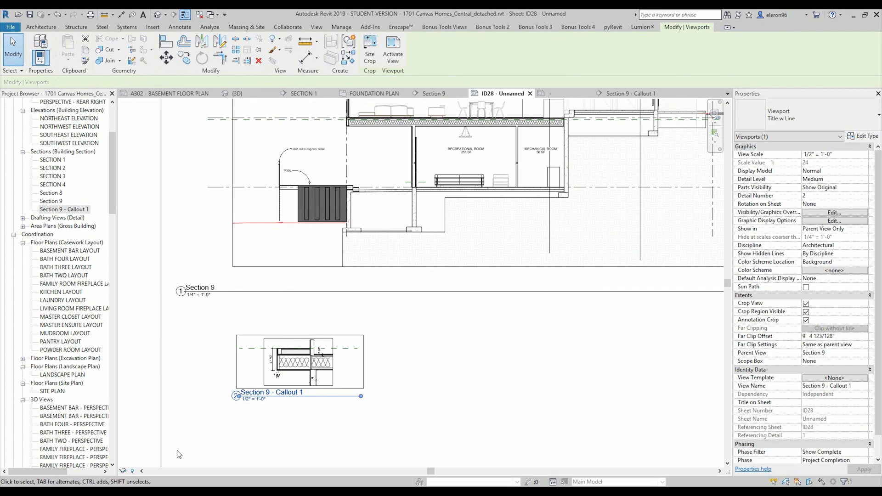
click(832, 154)
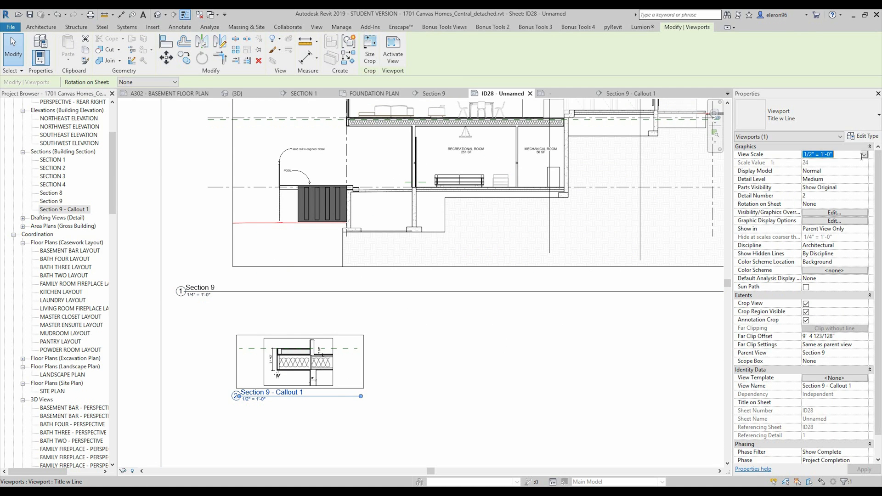
click(833, 199)
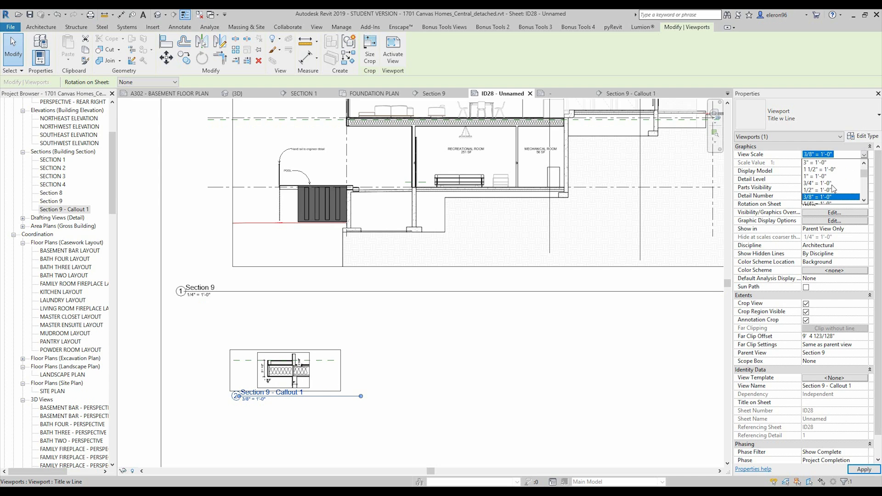
click(817, 187)
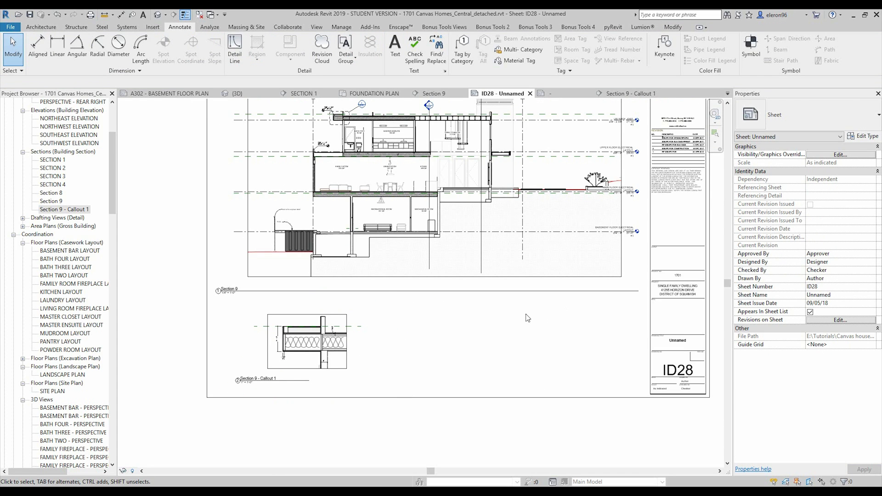
mouse_move(429, 368)
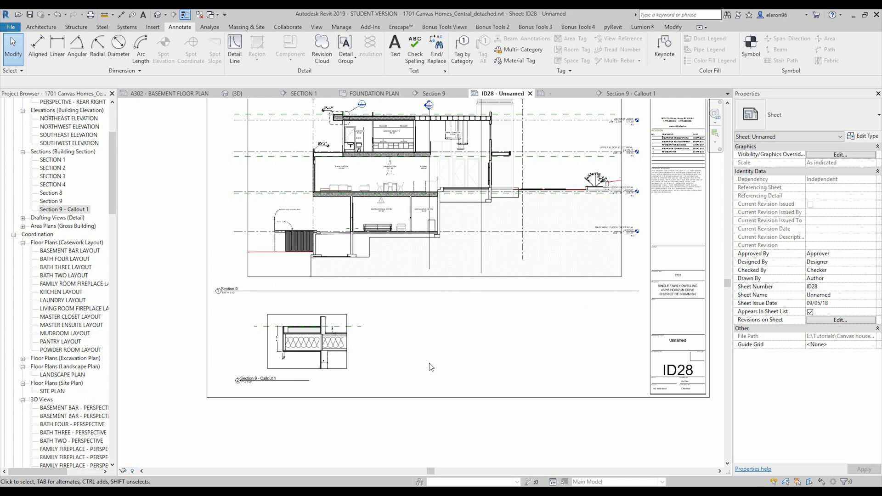
mouse_move(605, 366)
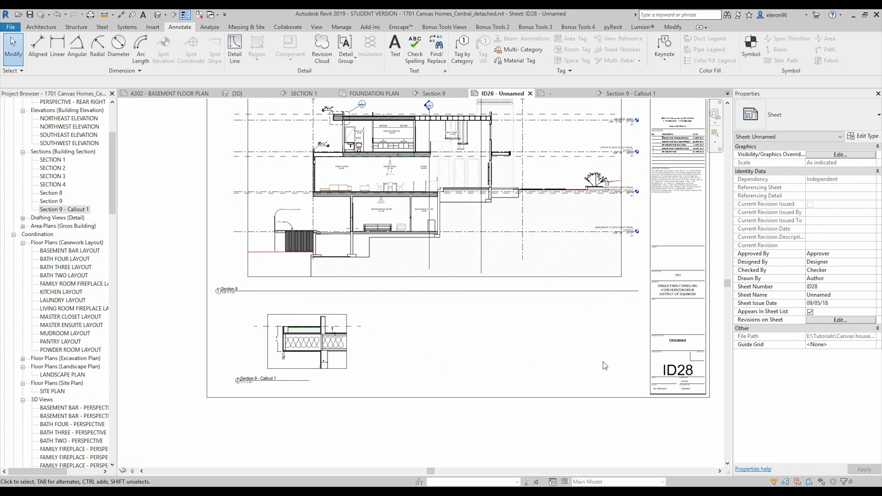